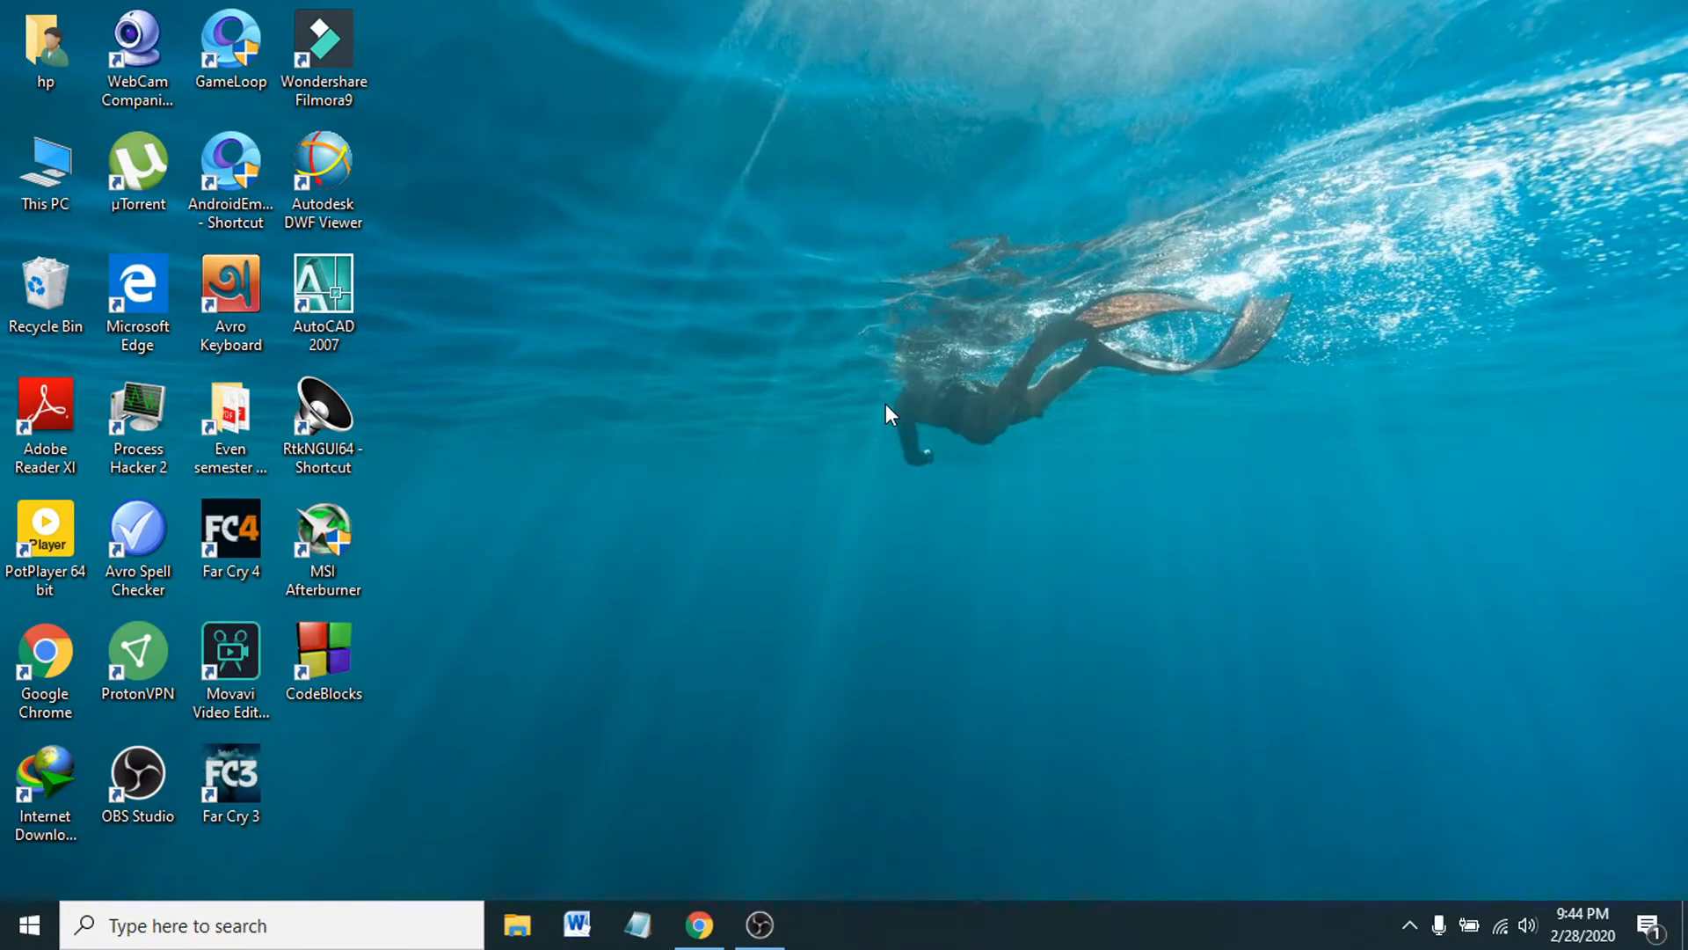
pyautogui.moveTo(819, 431)
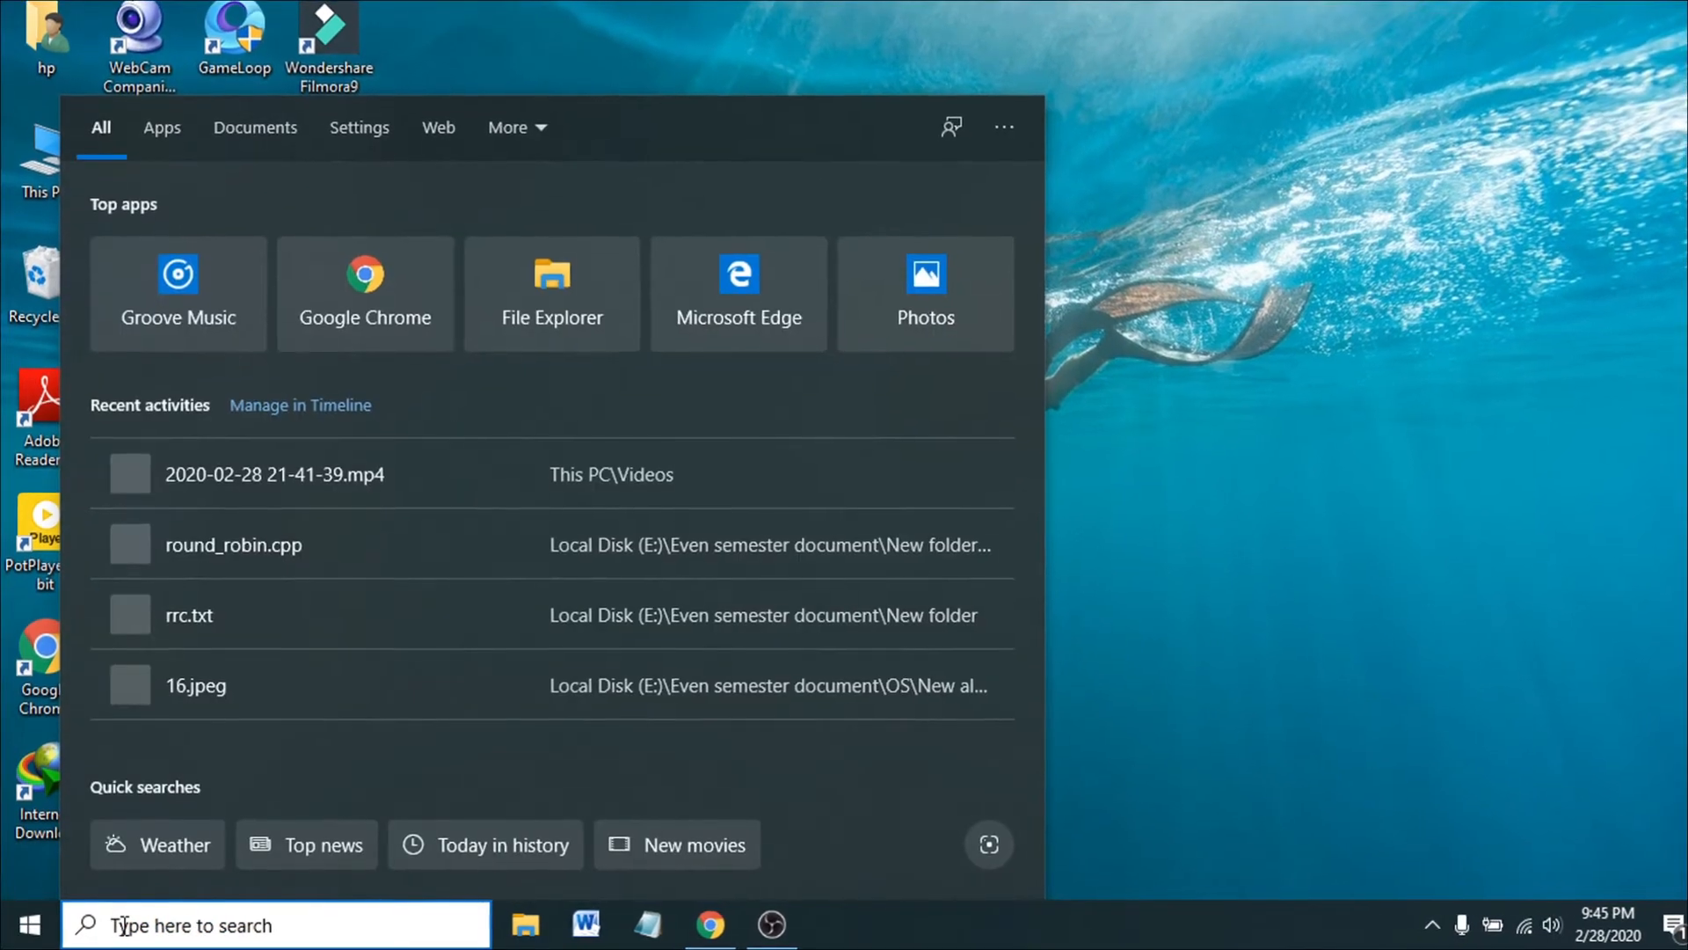
# - Launch Command Prompt by searching 'cmd' from the Start search box
pyautogui.write('c')
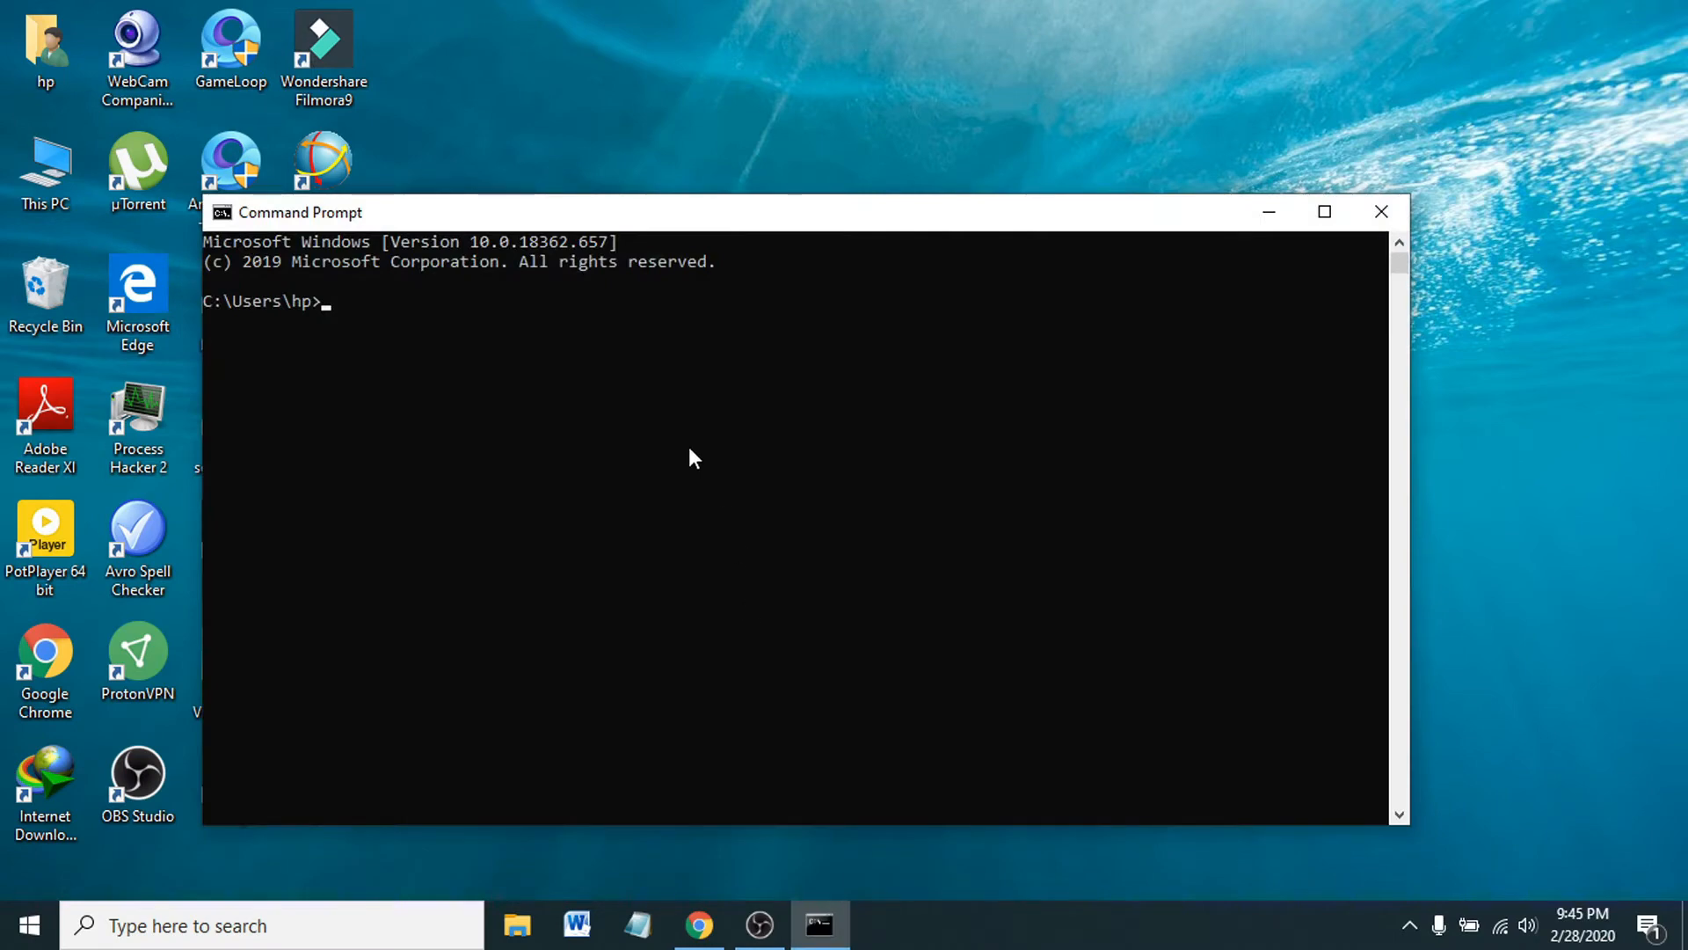
# - Run ipconfig in the Command Prompt window to list adapter and Wi-Fi addresses
pyautogui.click(347, 301)
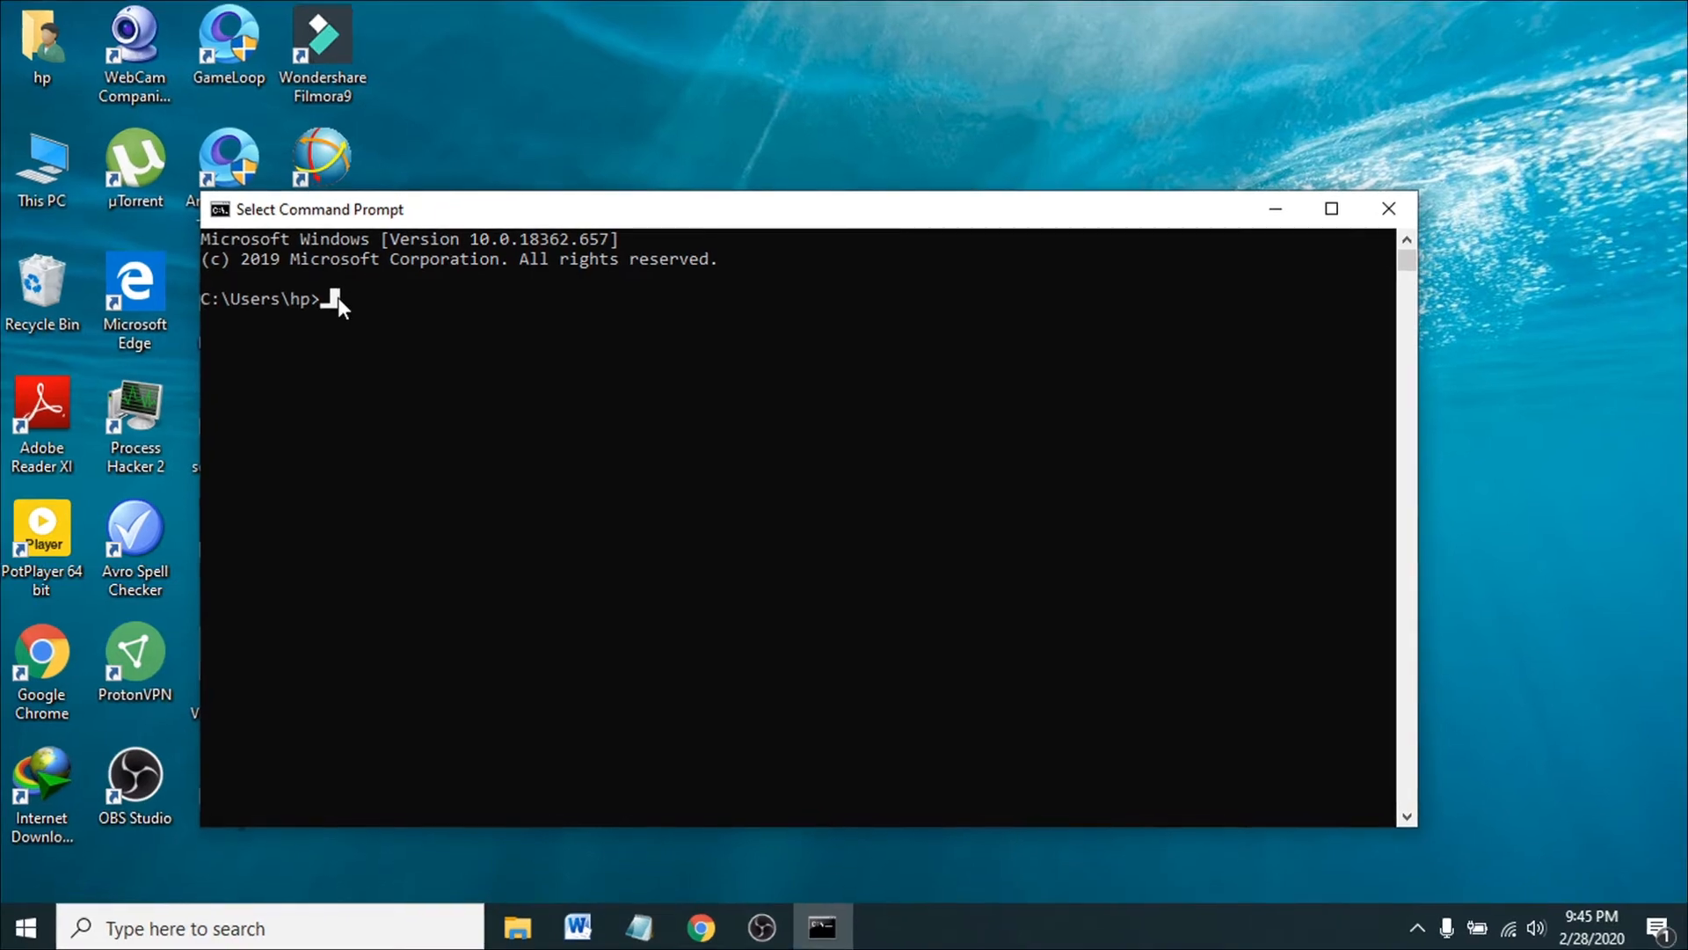
pyautogui.write('ip')
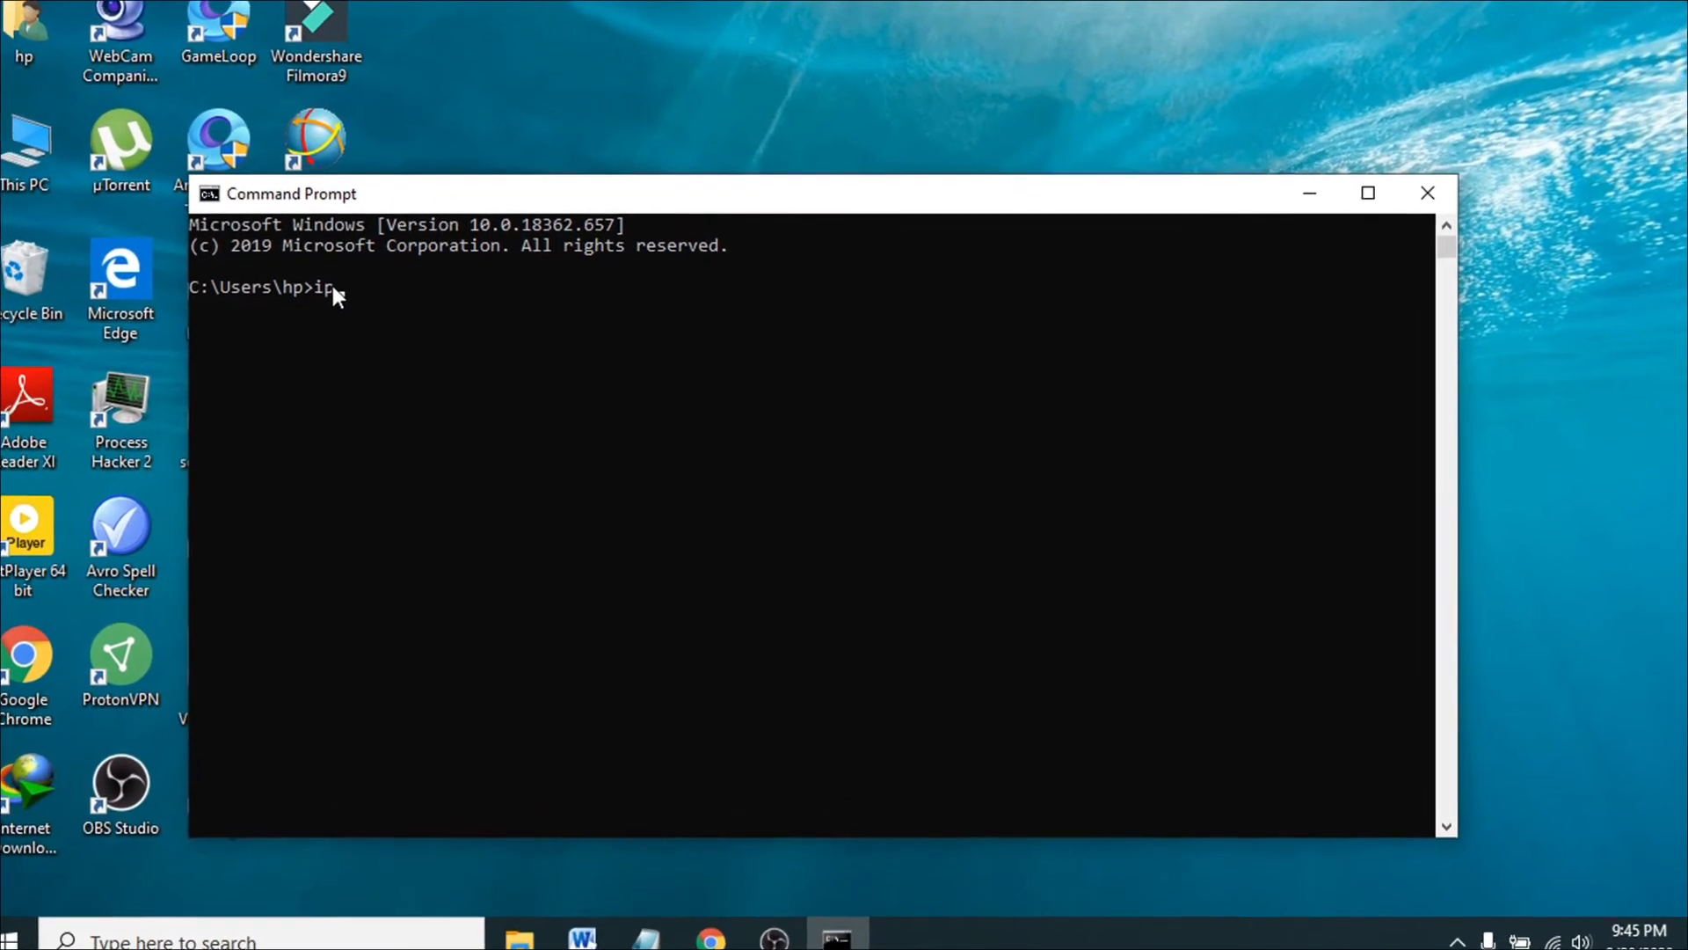
pyautogui.write('con')
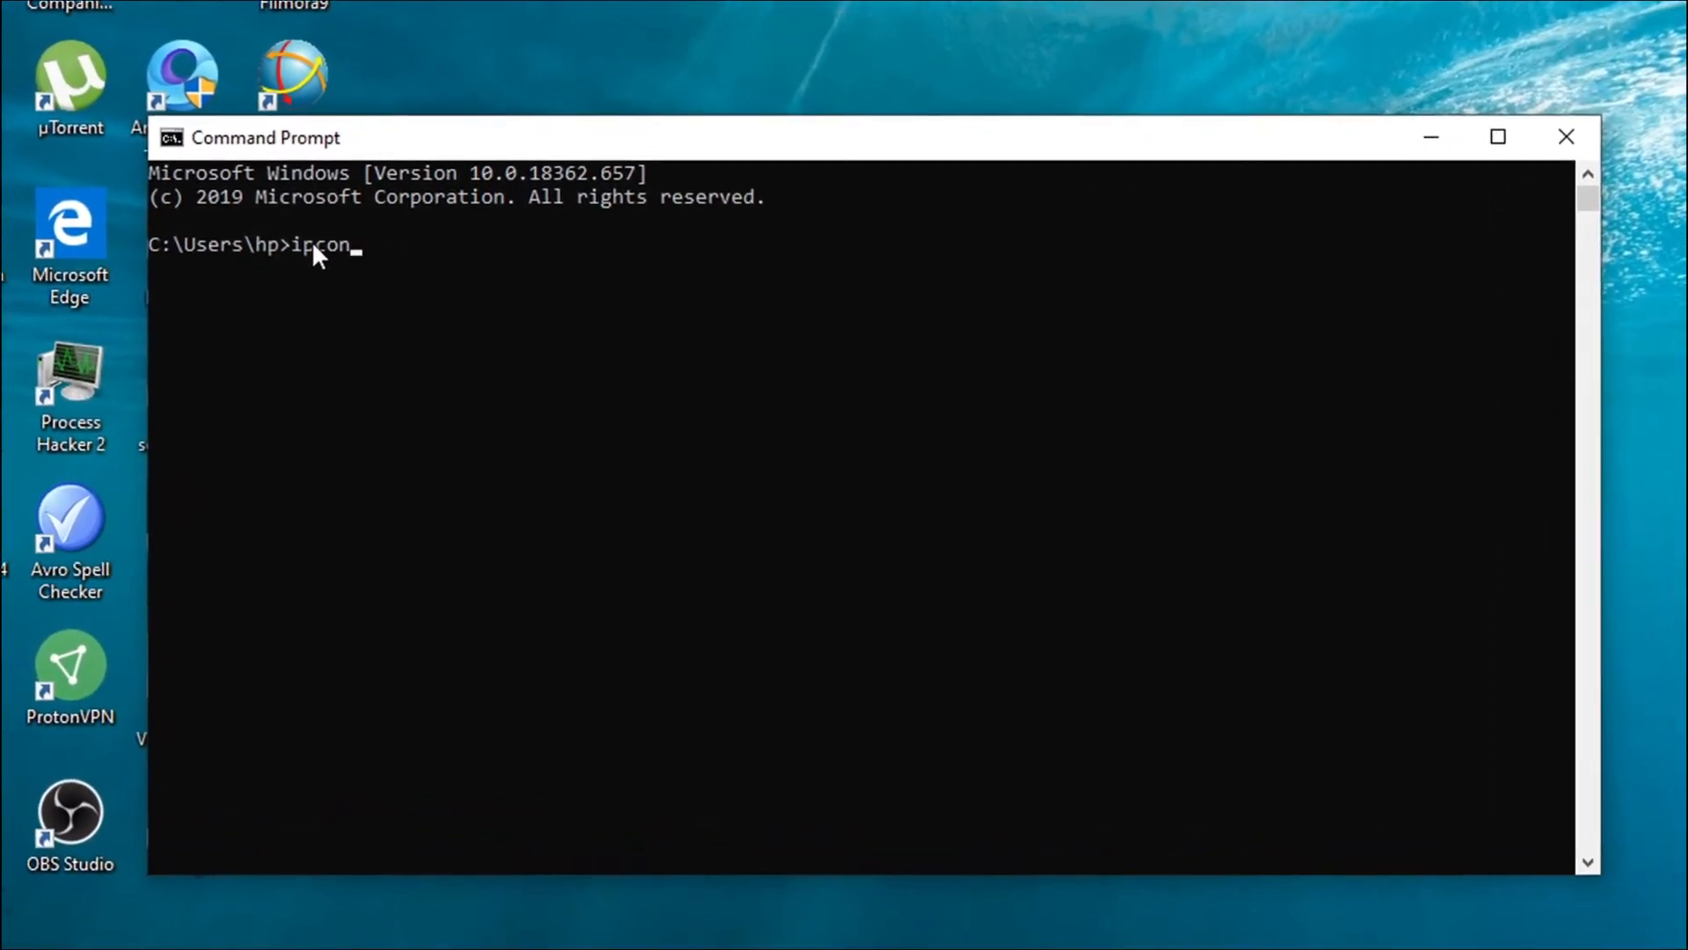
pyautogui.write('fig')
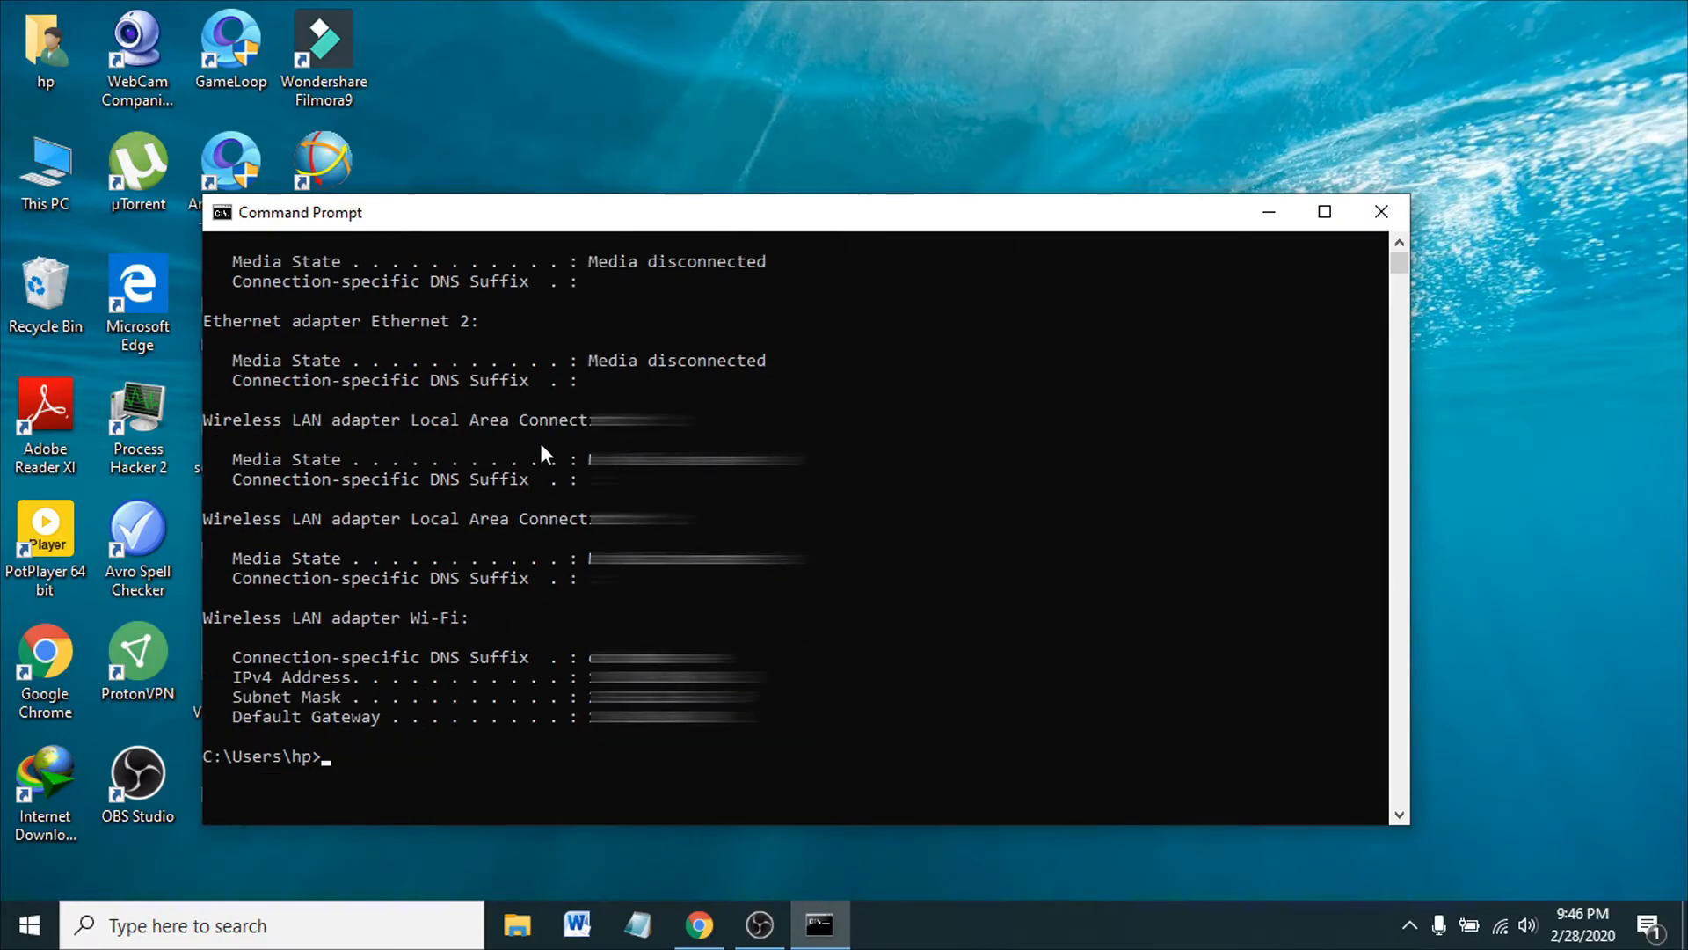
pyautogui.moveTo(579, 457)
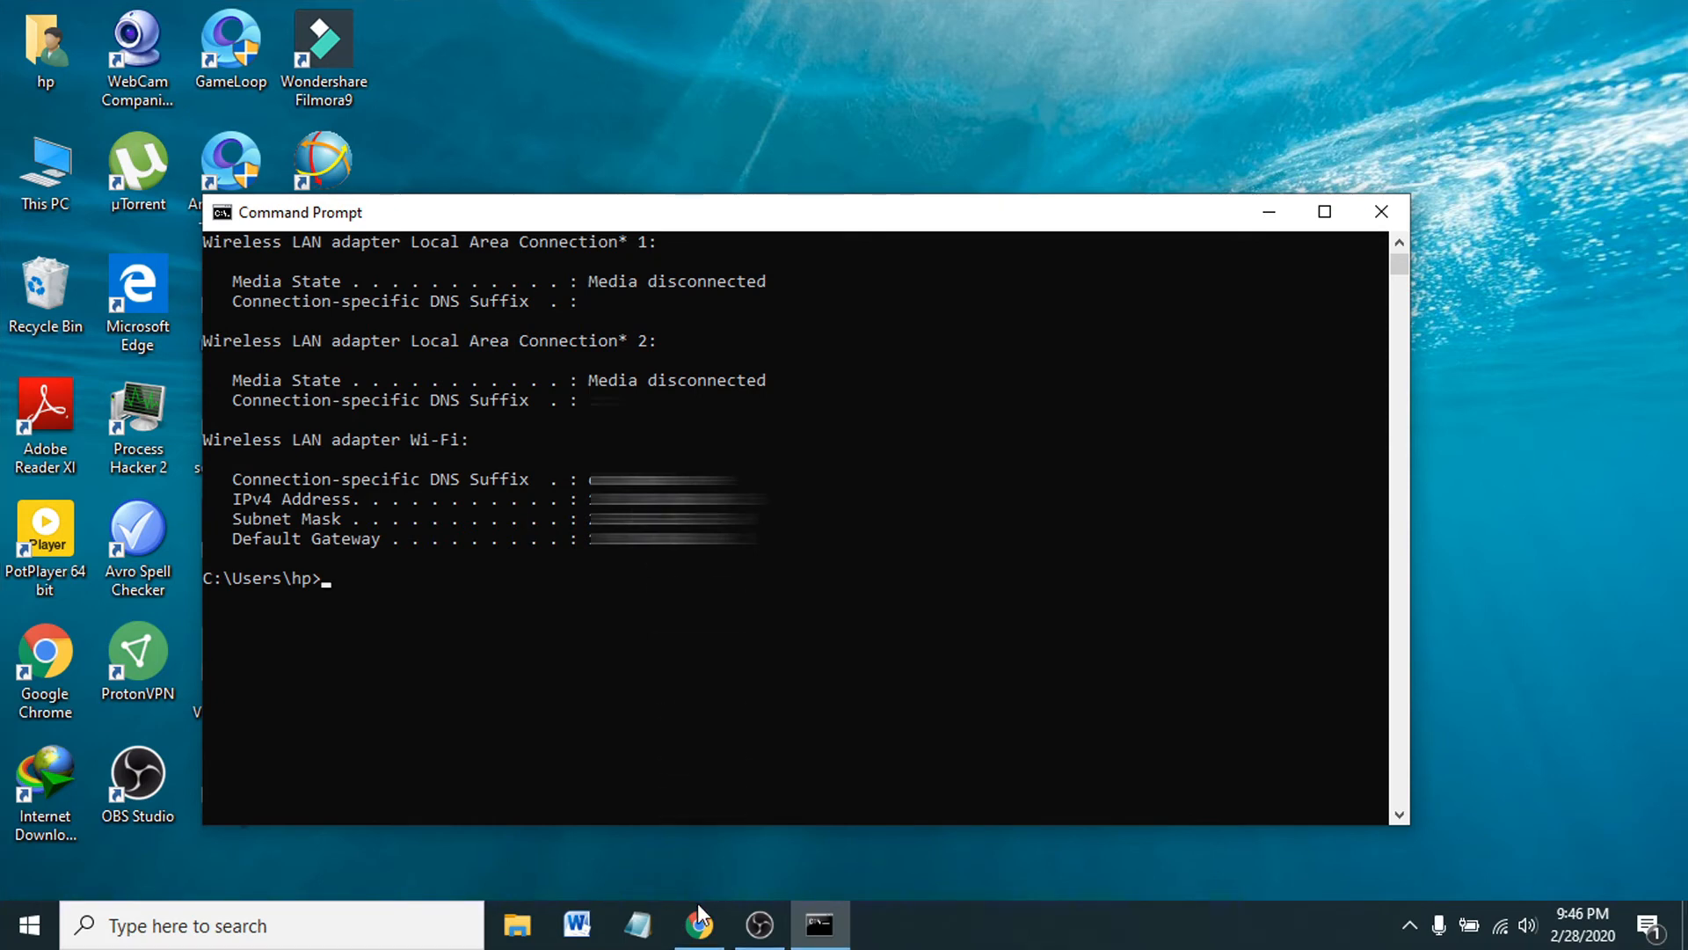
# - In Chrome, search Google for 'ip address' via the suggestion to show the public IP
pyautogui.click(697, 925)
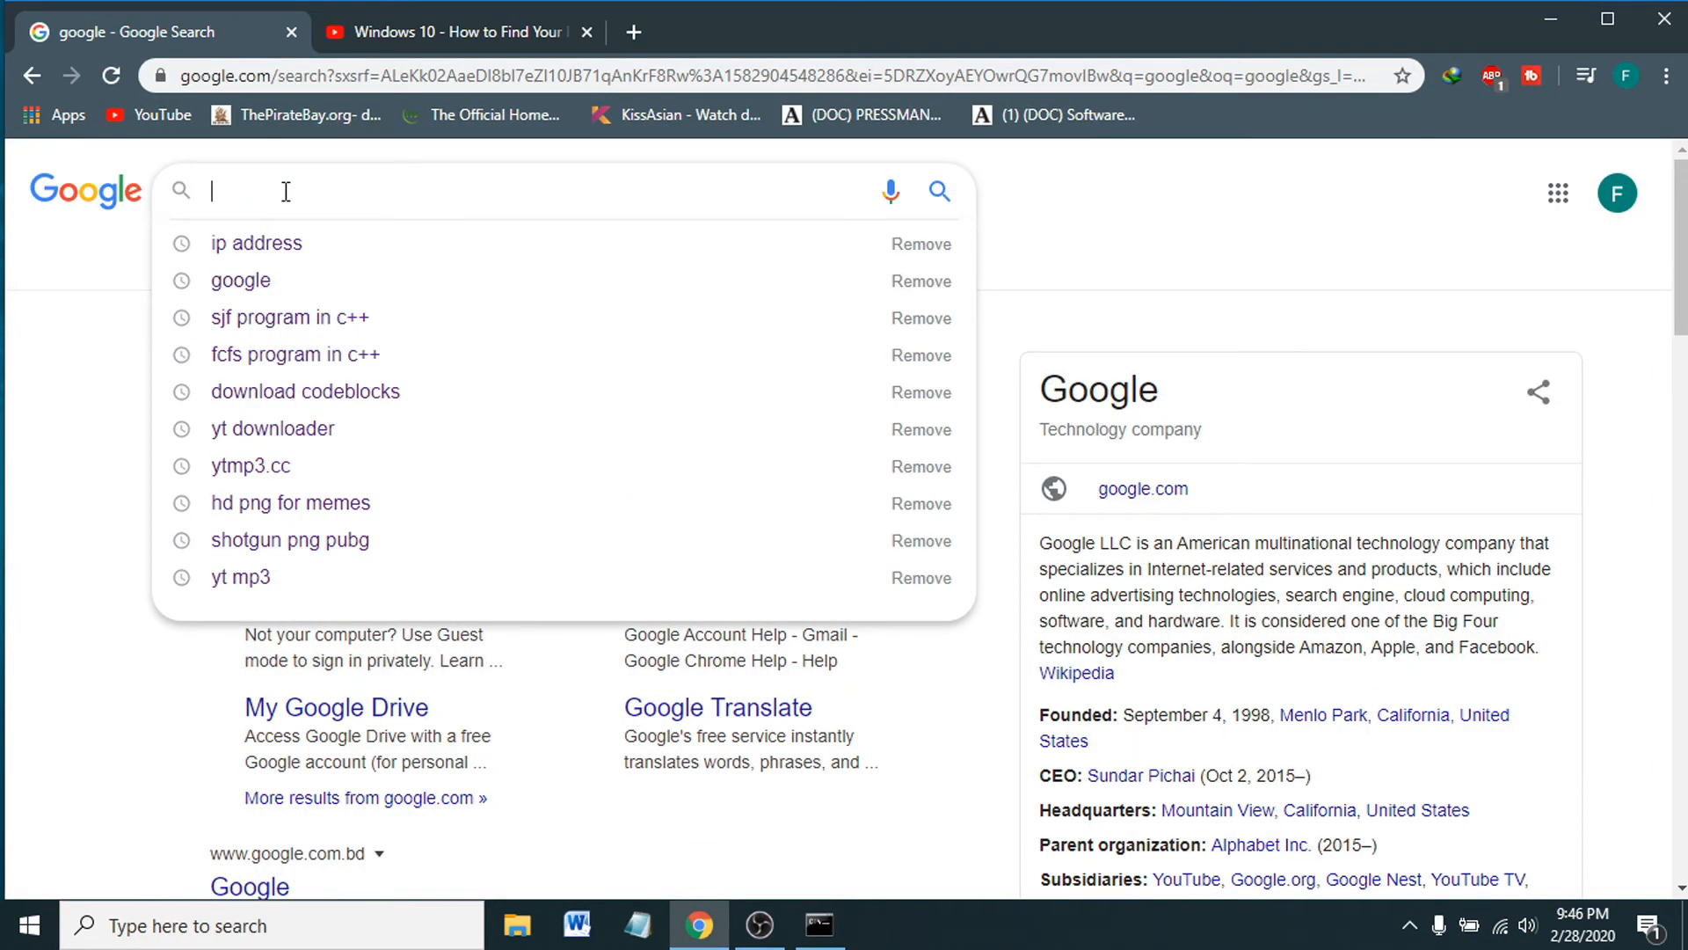
pyautogui.write('ip add')
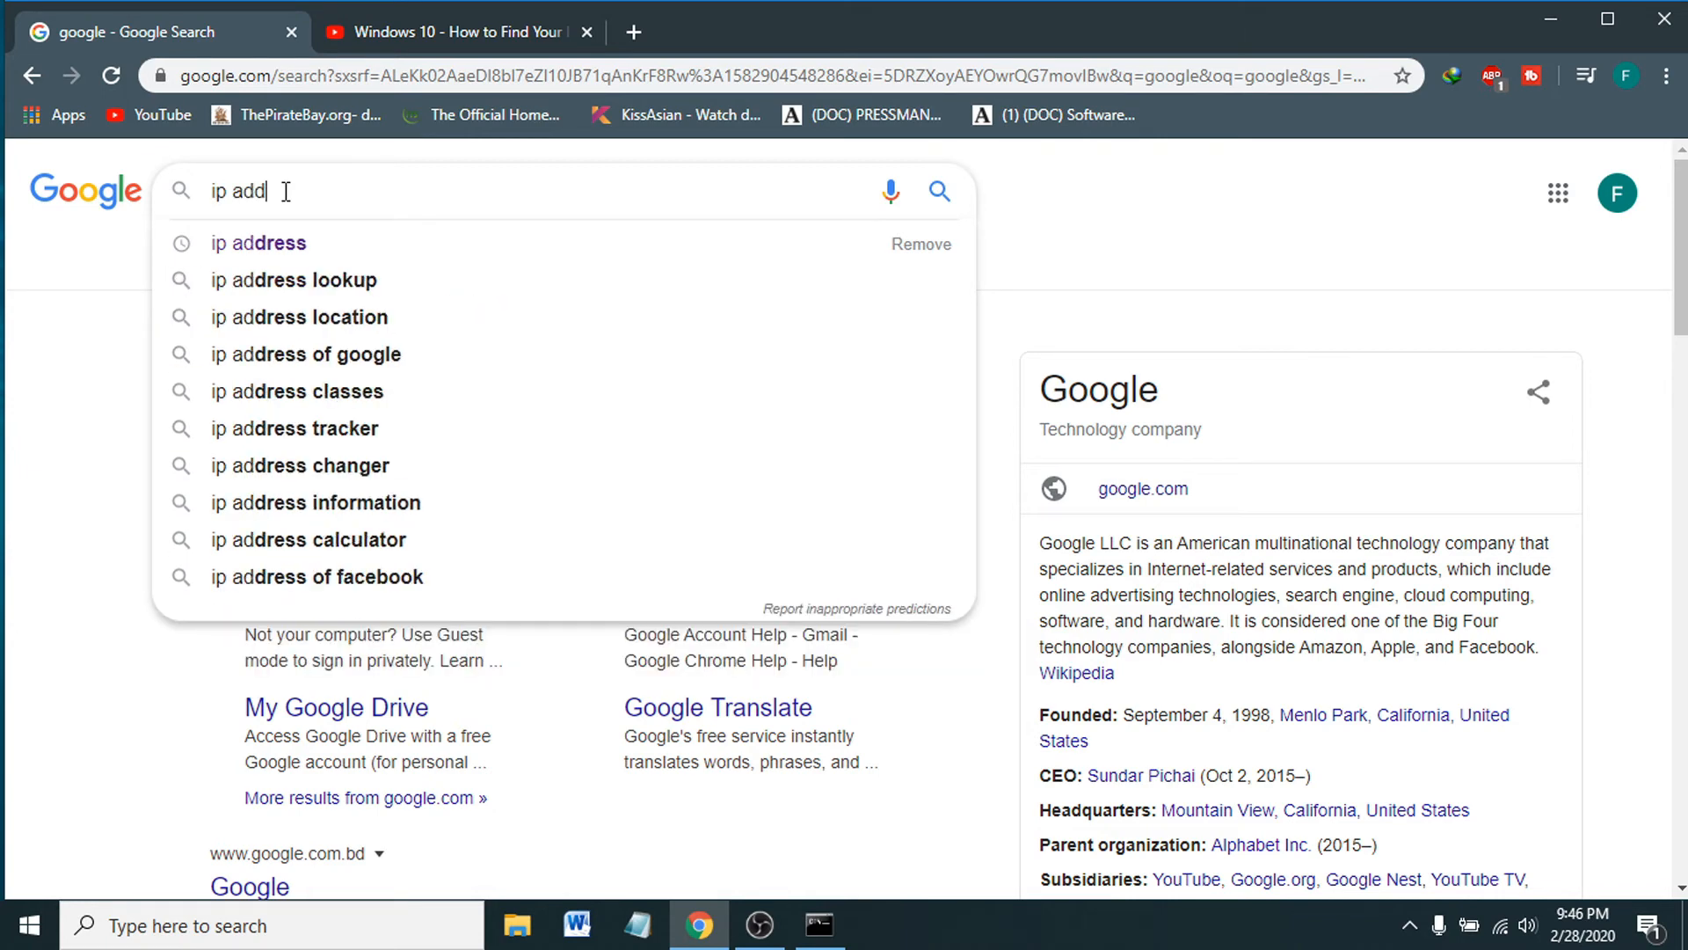
pyautogui.click(258, 243)
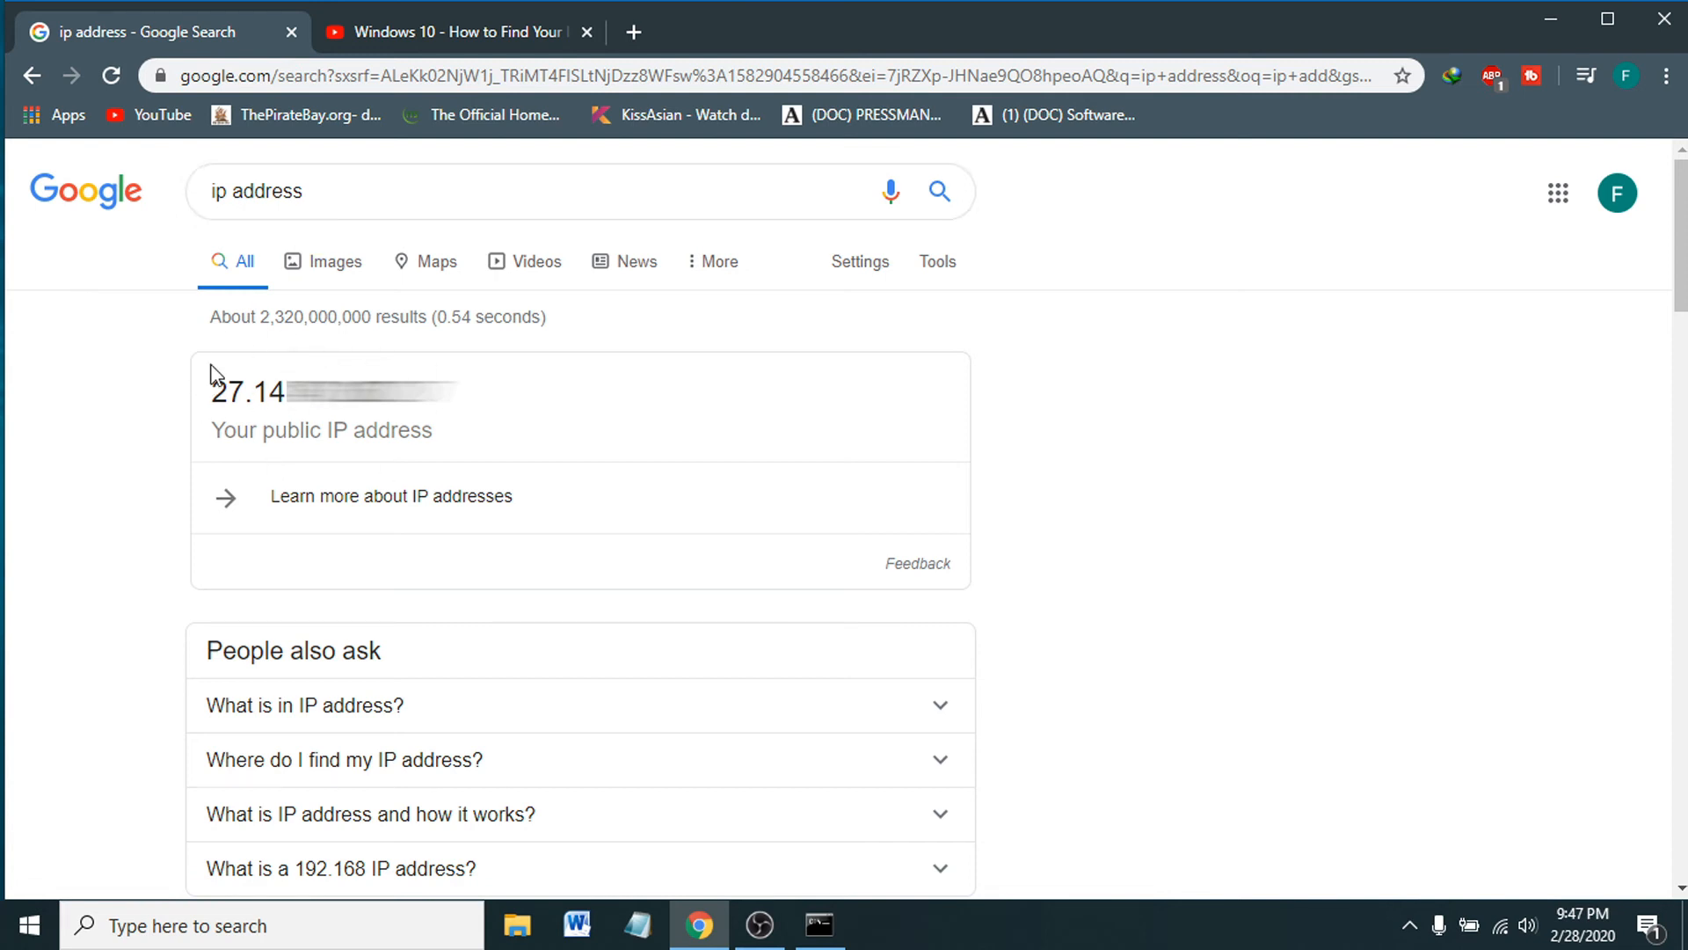
pyautogui.moveTo(399, 426)
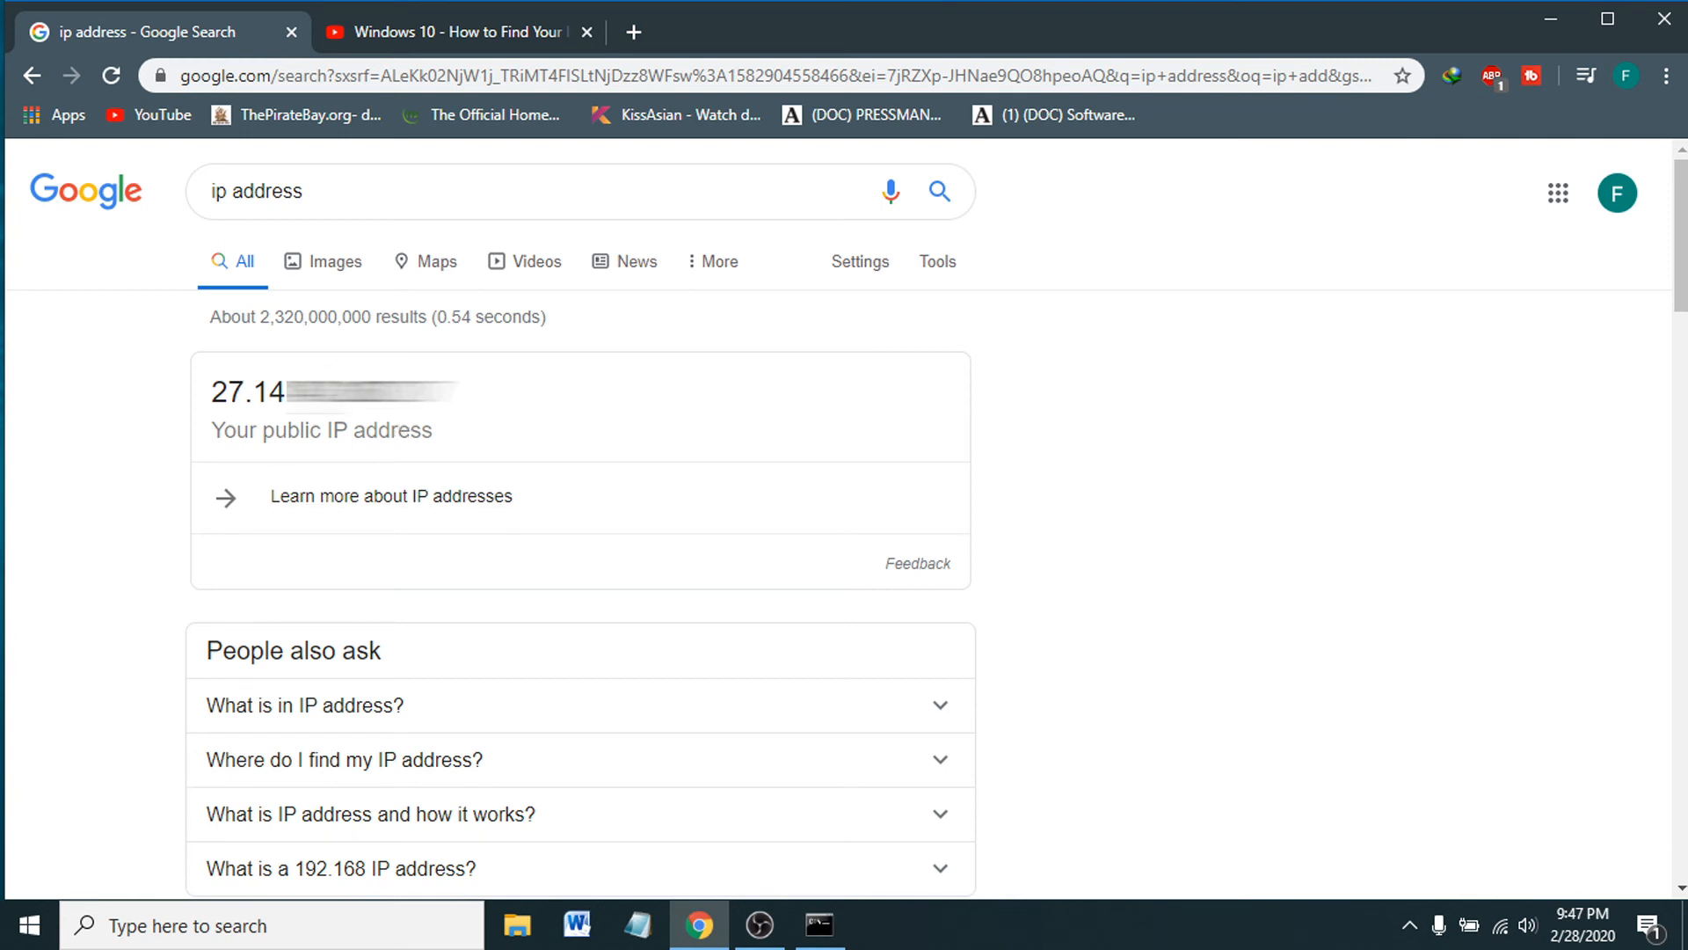
pyautogui.moveTo(451, 441)
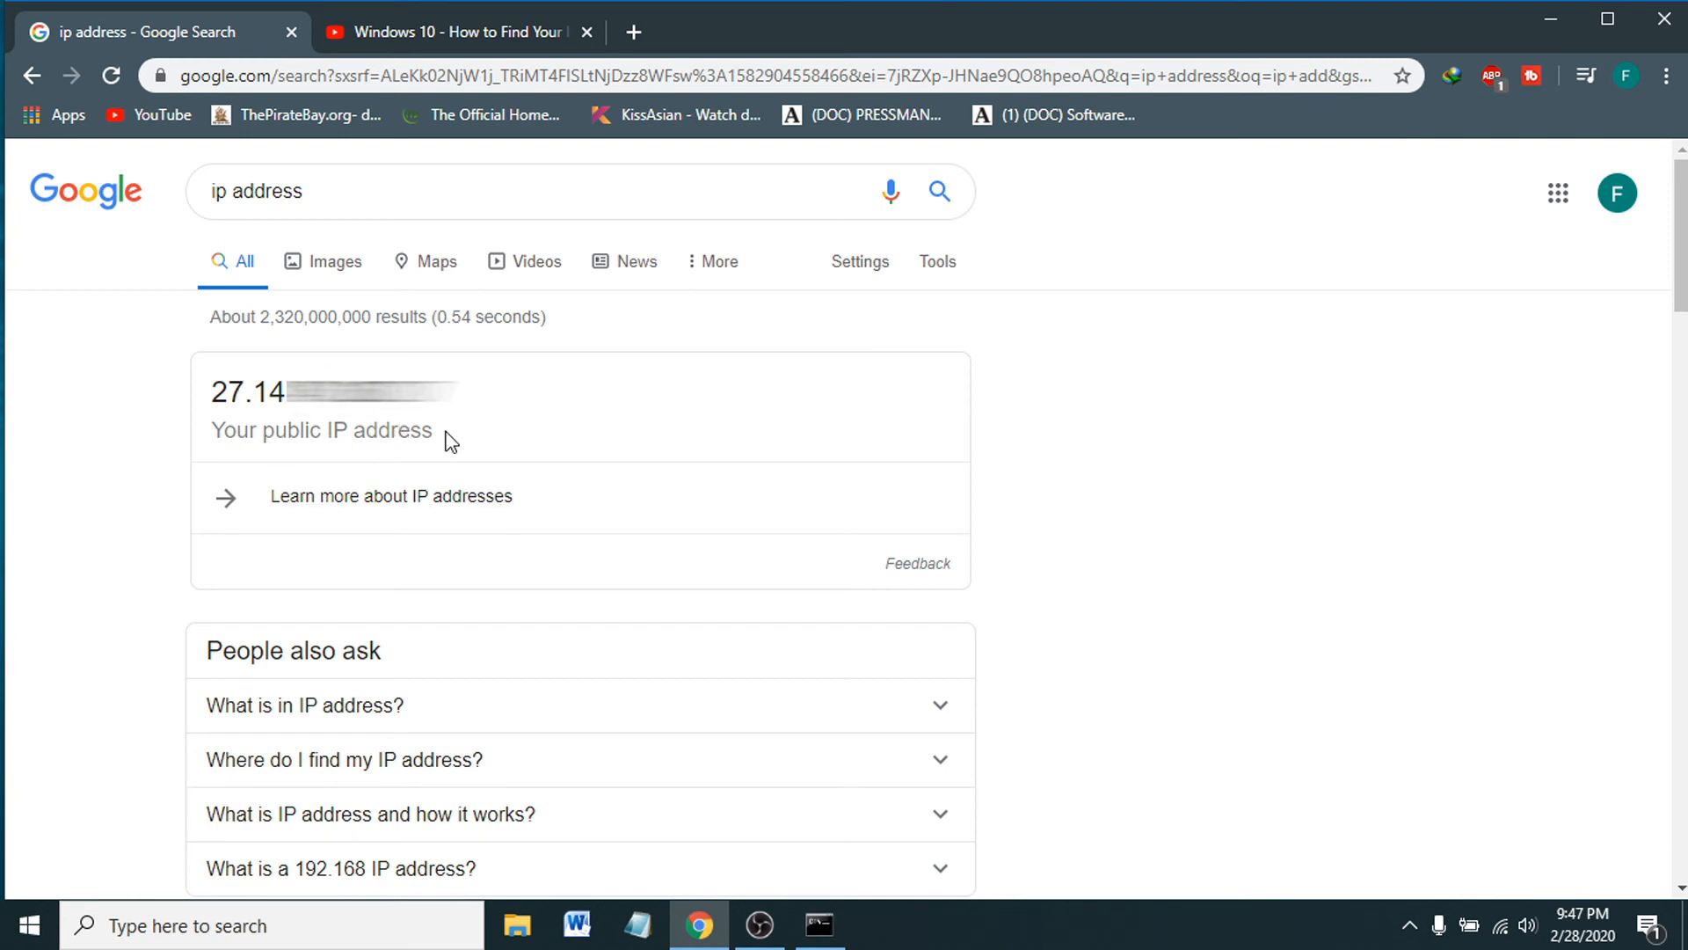